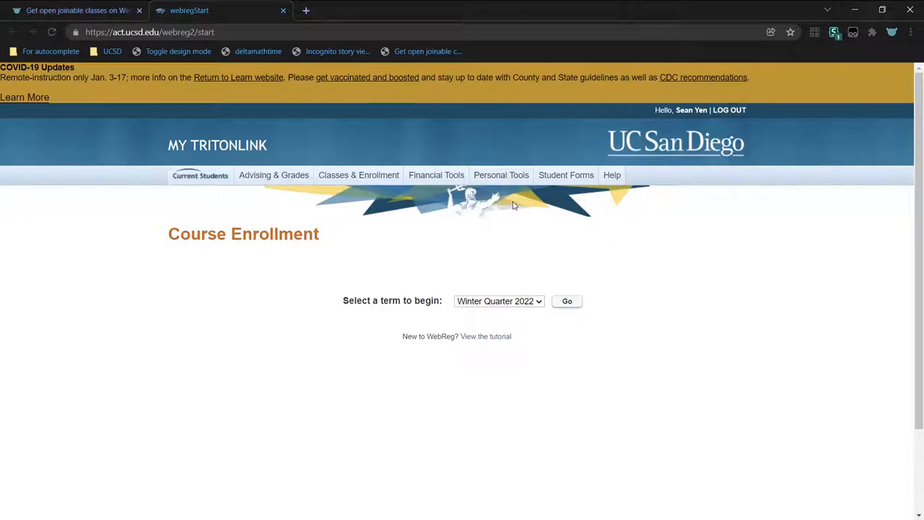
Confirm Winter Quarter 2022 as the term and continue to enrollment
left_click(567, 302)
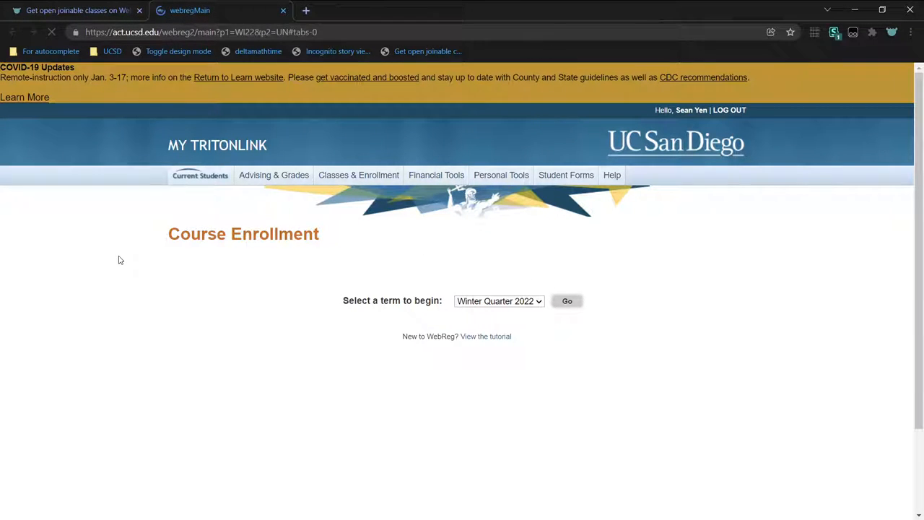
Run the 'Get open joinable classes' bookmarklet and scroll through the generated course list
left_click(566, 301)
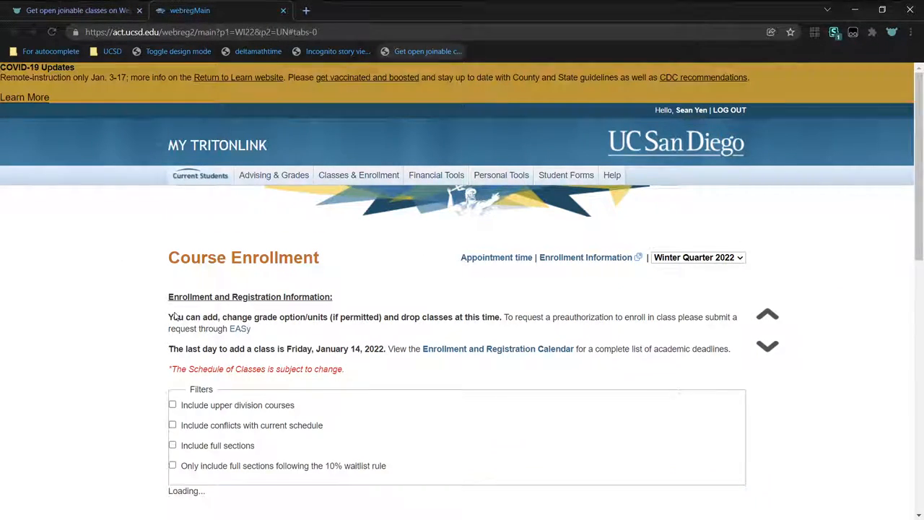
scroll("down", 3)
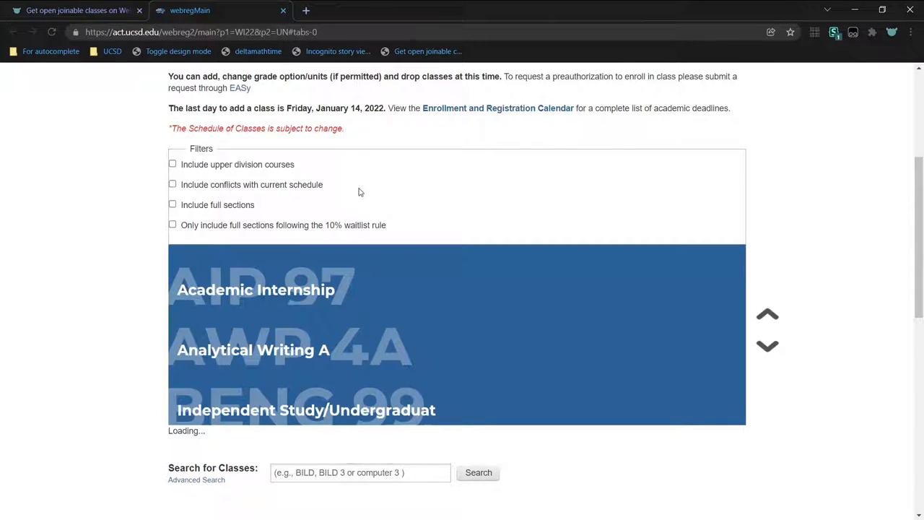
scroll("down", 3)
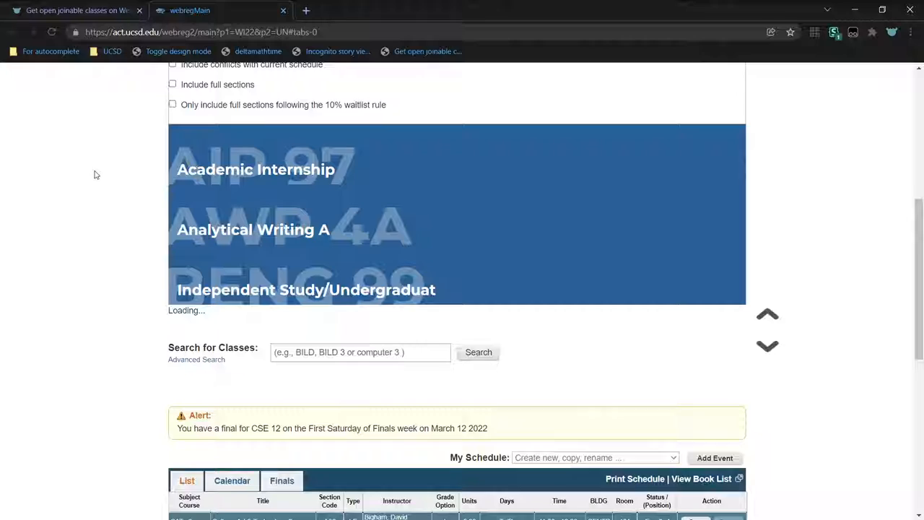
scroll("down", 3)
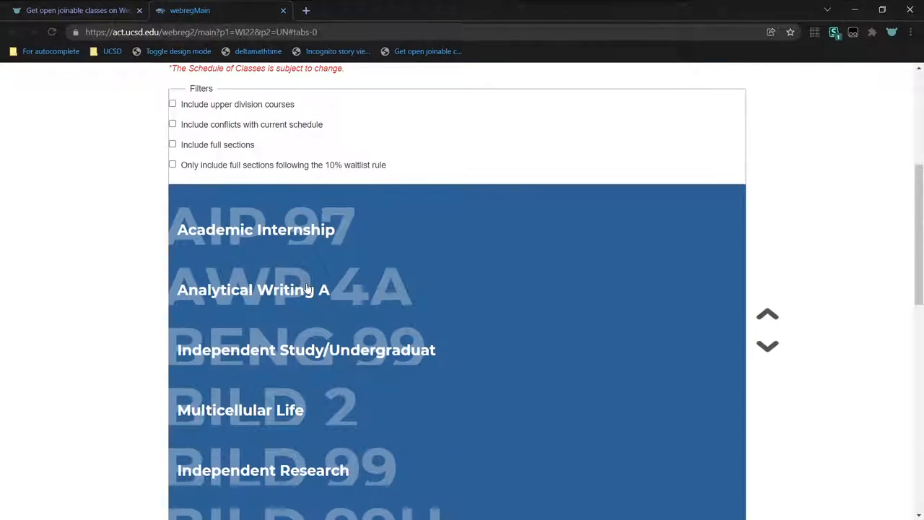
scroll("down", 3)
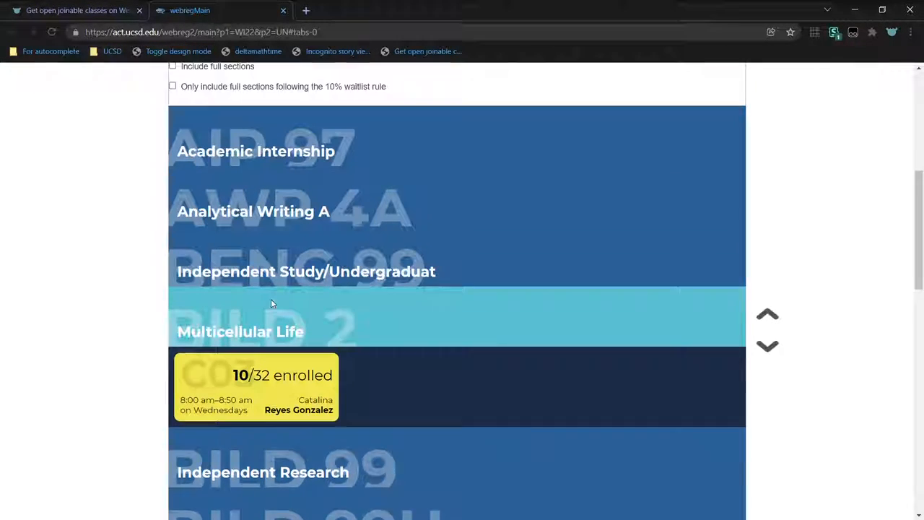
scroll("down", 3)
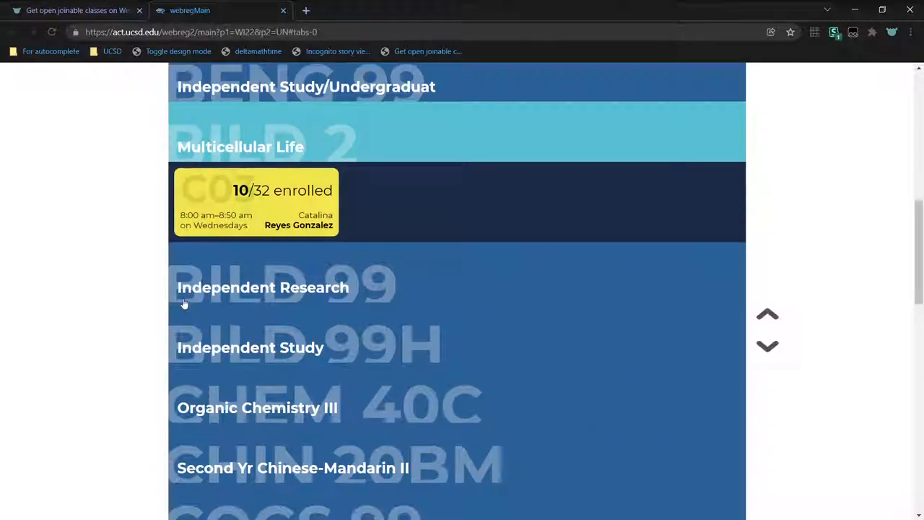
scroll("down", 3)
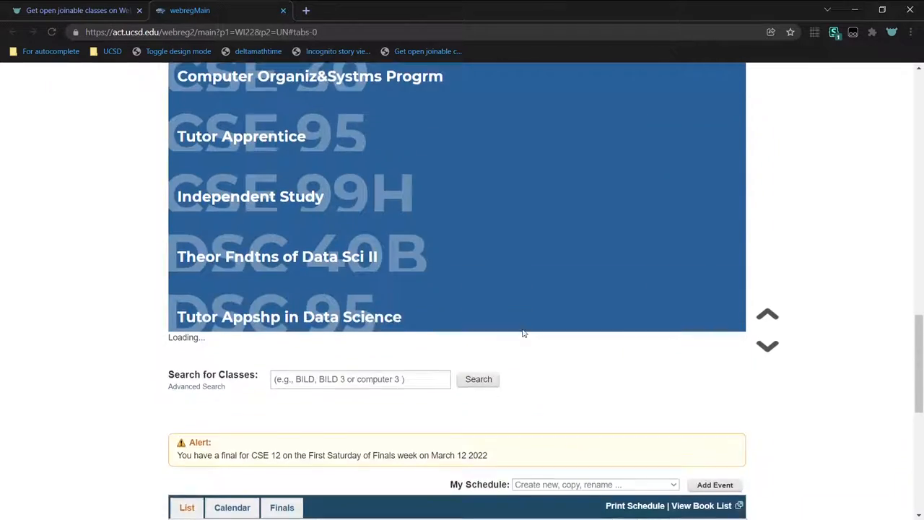
scroll("down", 3)
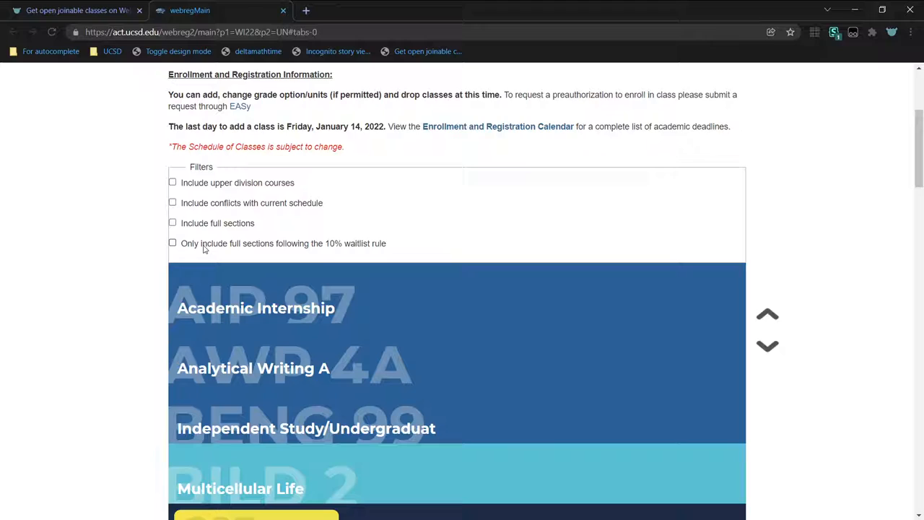
Enable the 10% waitlist-rule filter, expand Analytical Writing, and scroll through the results
left_click(173, 243)
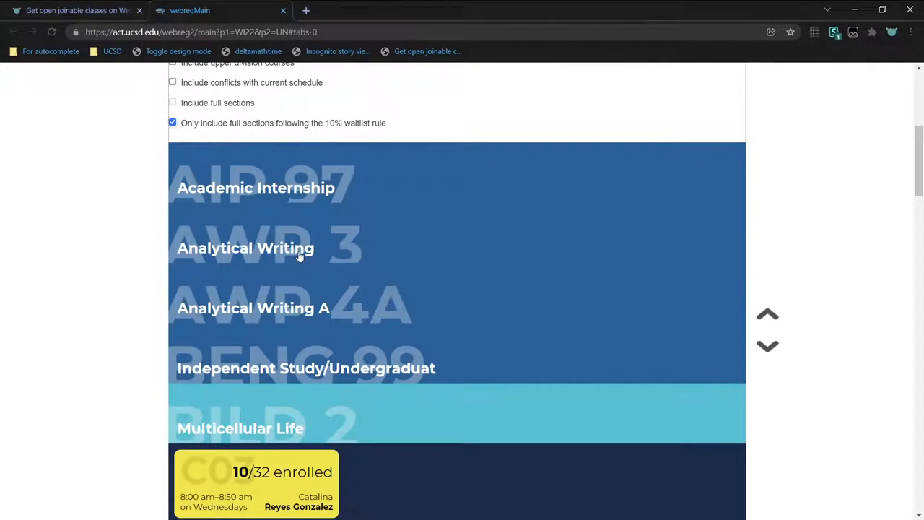
left_click(246, 248)
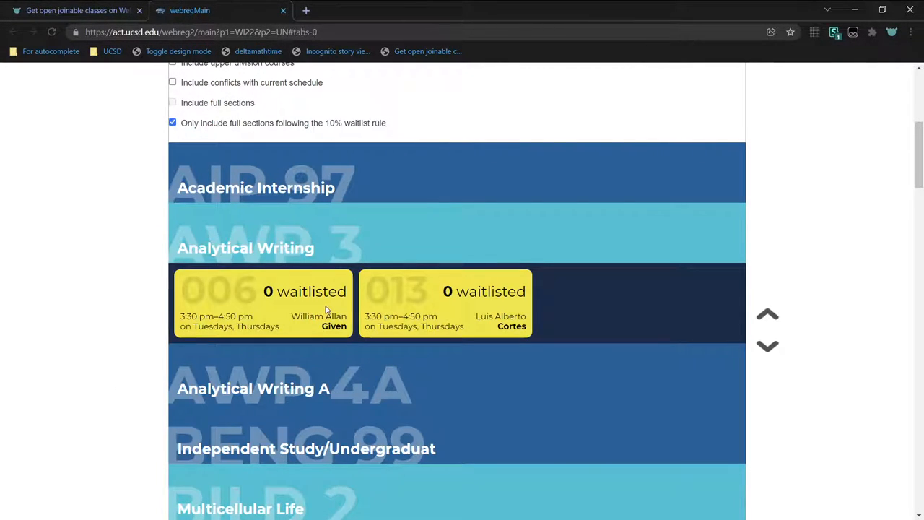
scroll("down", 3)
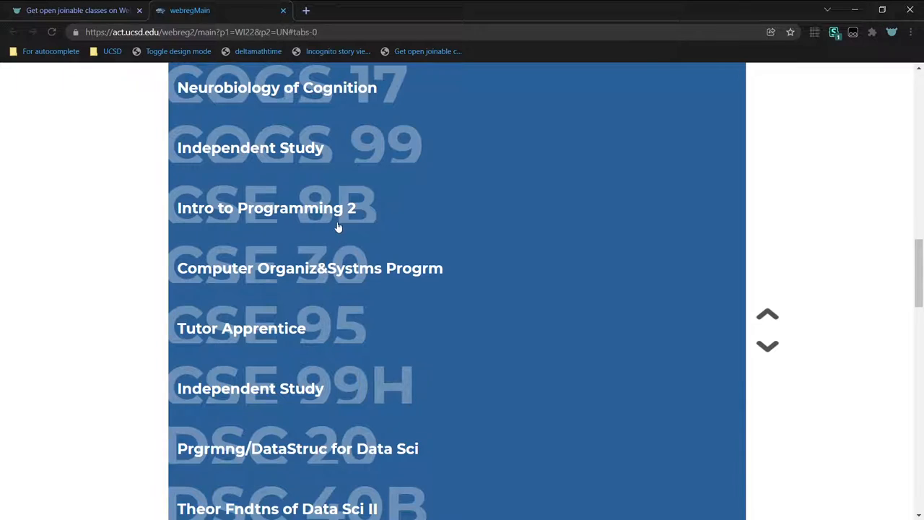
scroll("down", 3)
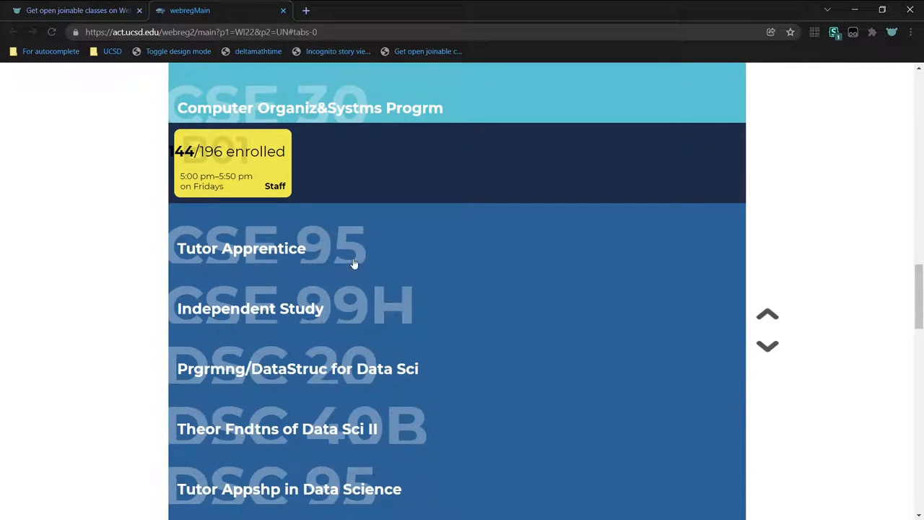
scroll("down", 3)
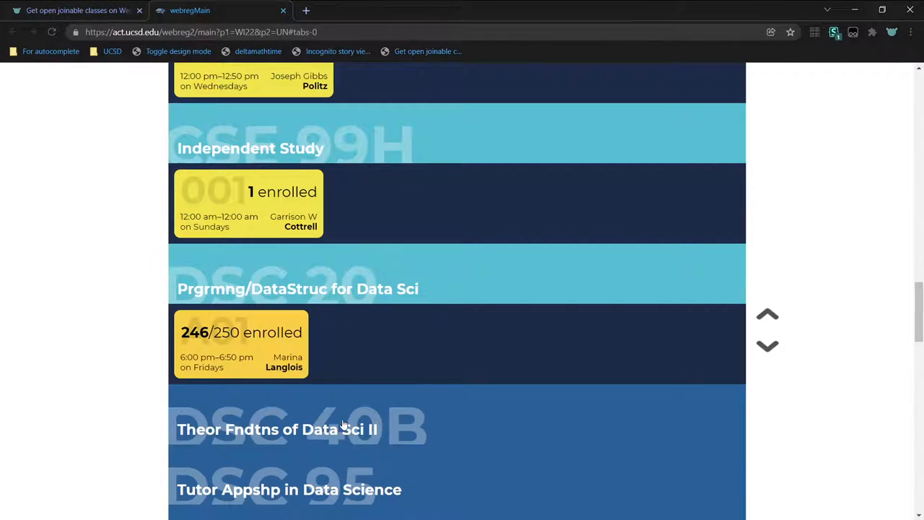
scroll("down", 3)
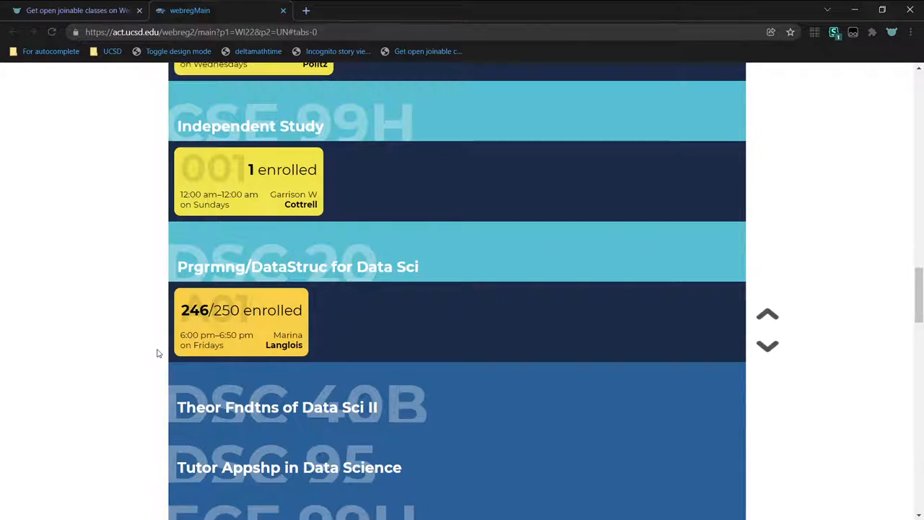
scroll("down", 3)
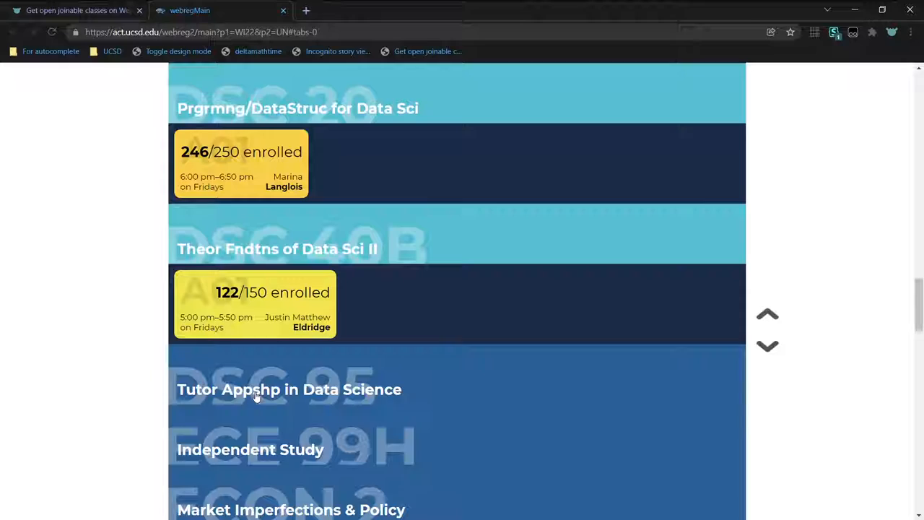
scroll("down", 3)
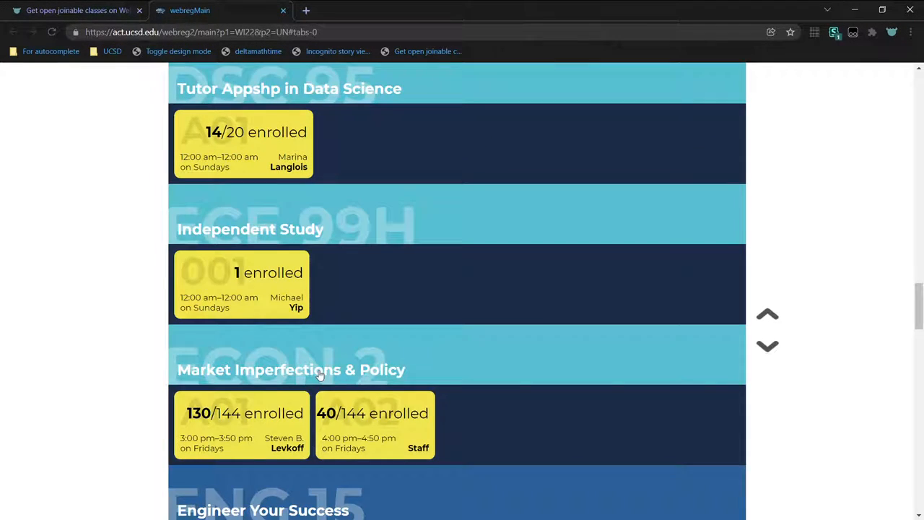
scroll("down", 3)
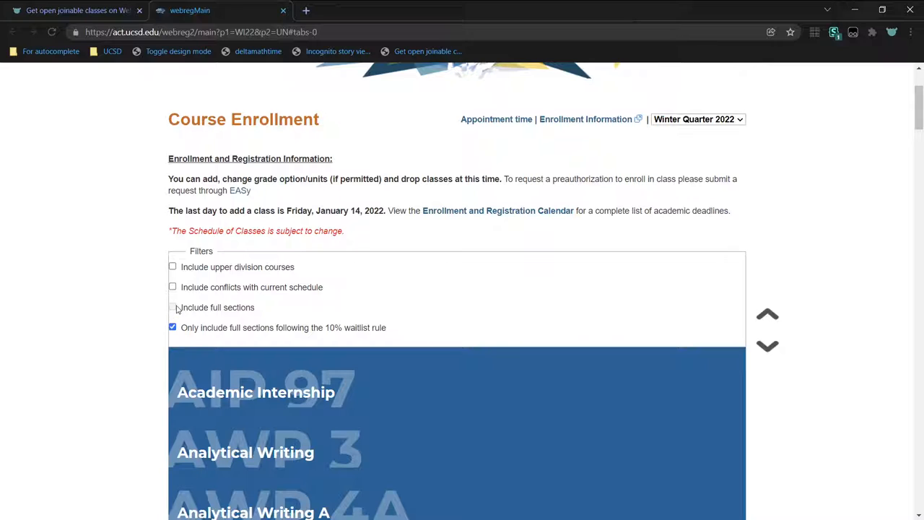
Swap the full-sections filter for 'Include conflicts with current schedule' and scroll the results
left_click(172, 307)
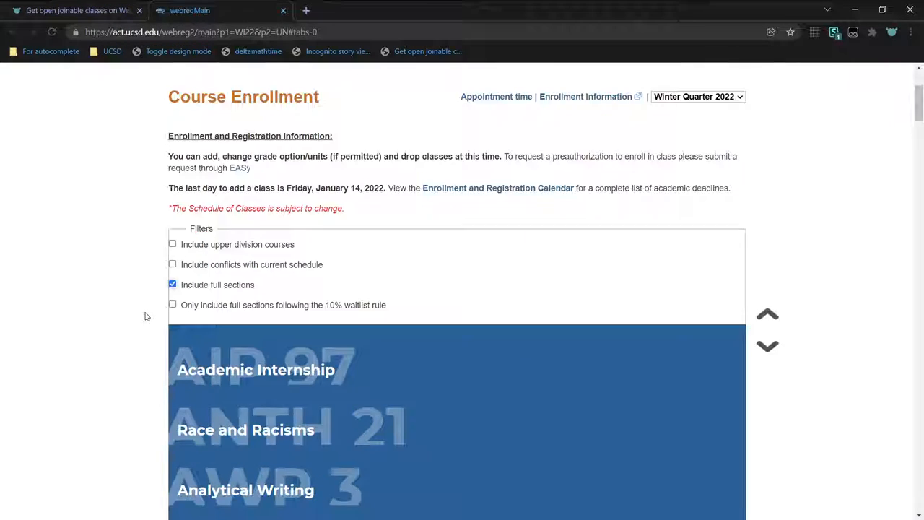
scroll("down", 3)
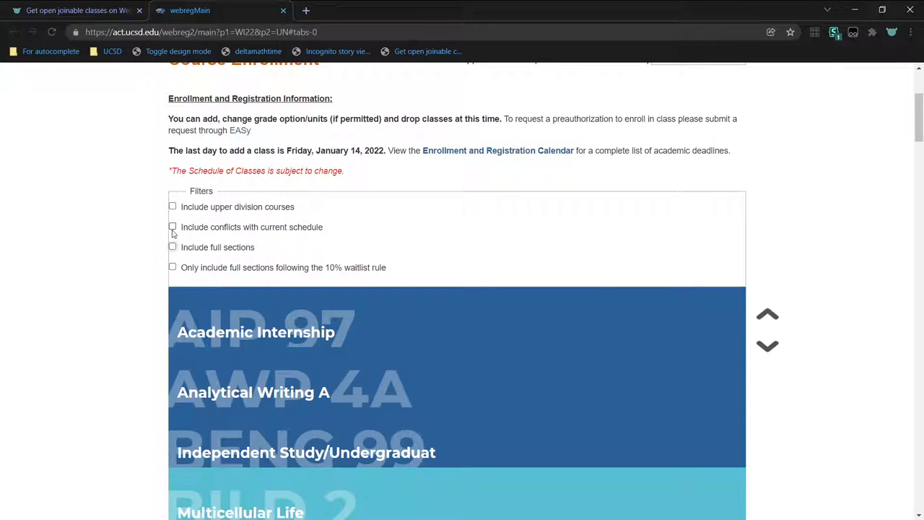
left_click(172, 226)
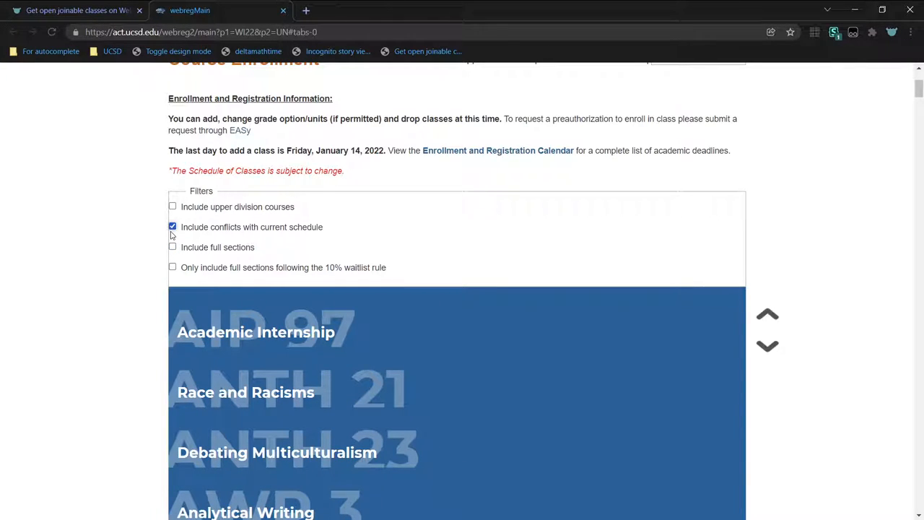
scroll("down", 3)
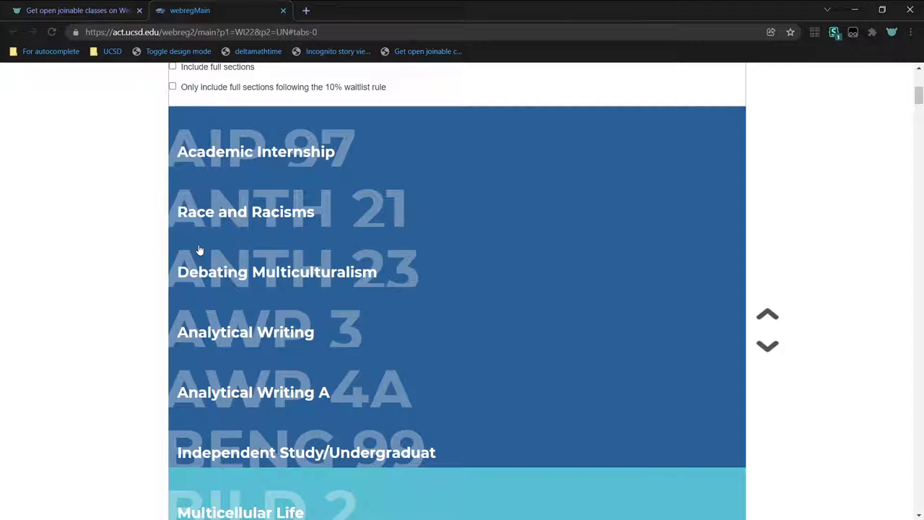
scroll("down", 3)
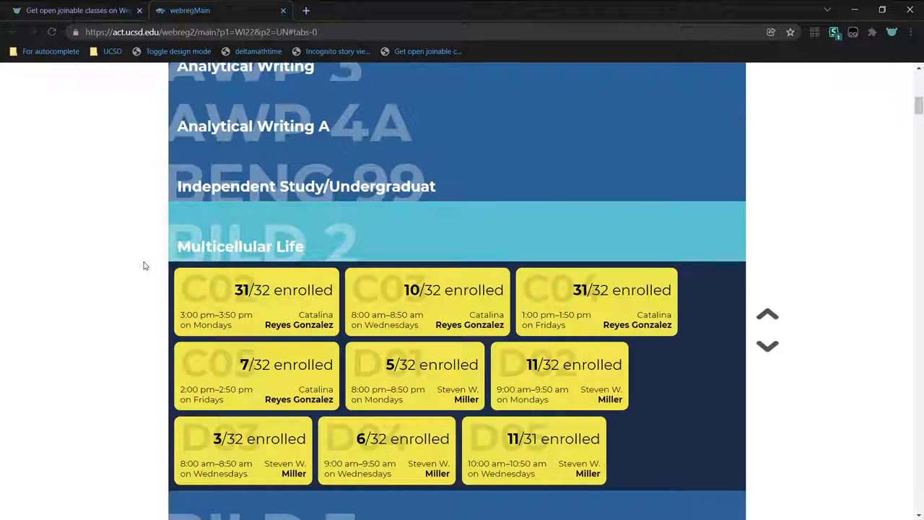
scroll("down", 3)
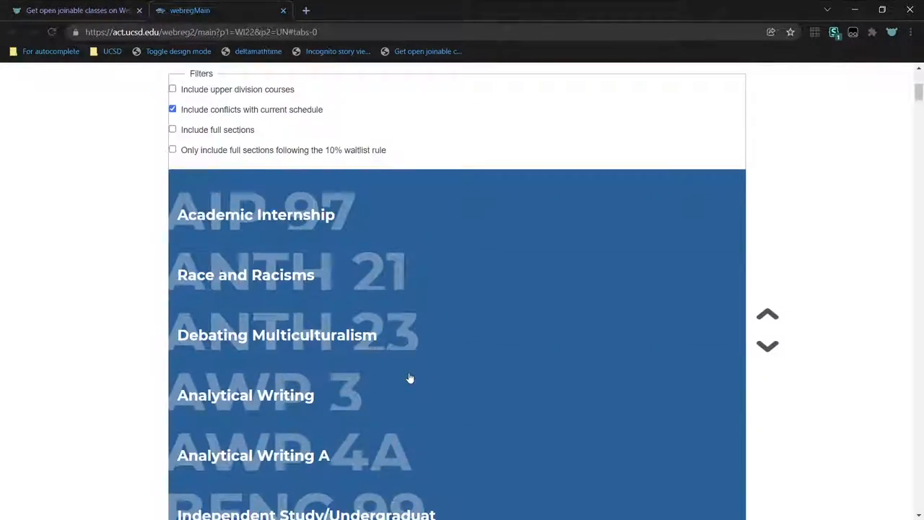
scroll("up", 3)
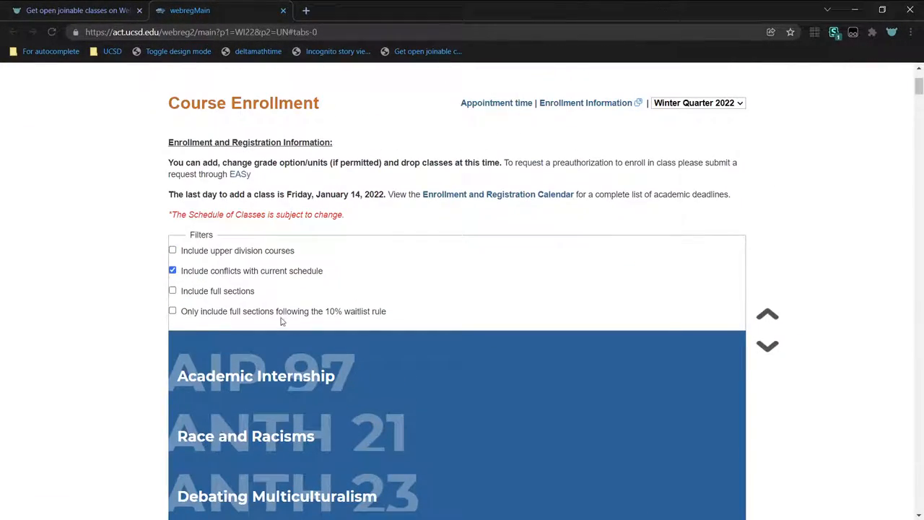
scroll("down", 3)
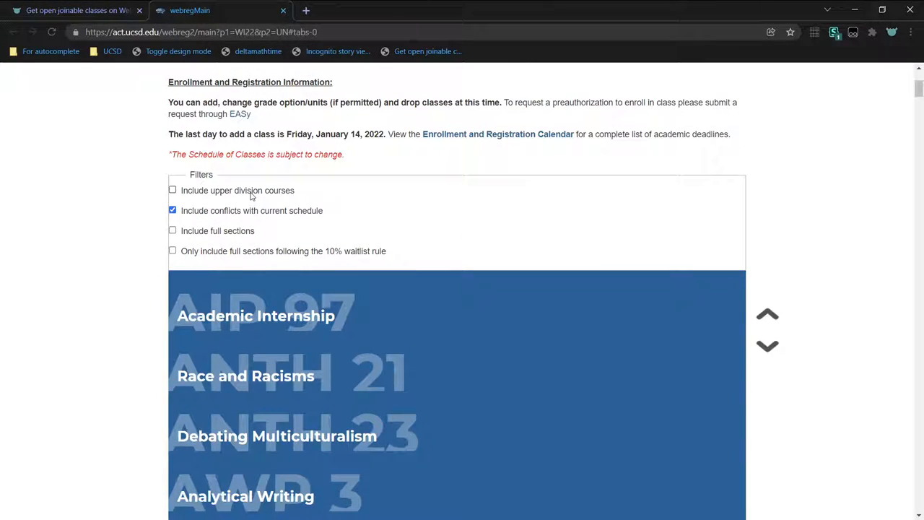
Add the upper-division and full-sections filters and browse the resulting course list
left_click(173, 190)
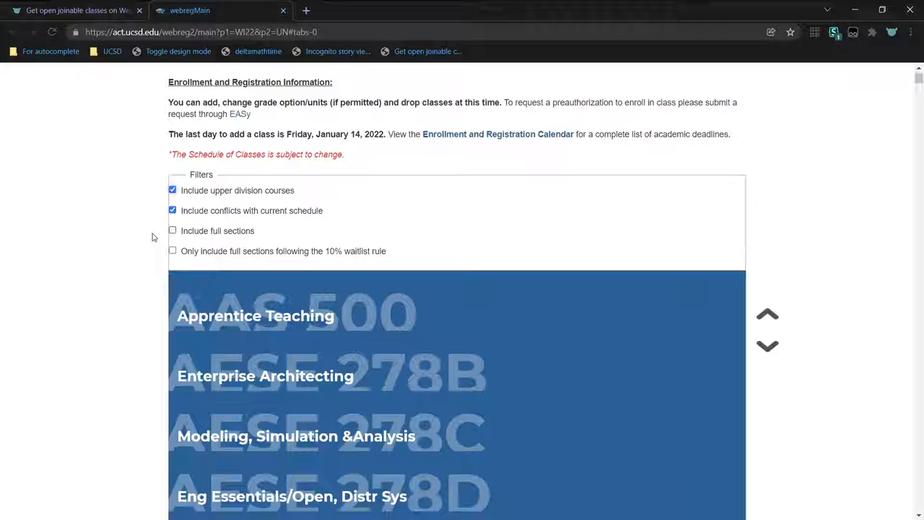
scroll("down", 3)
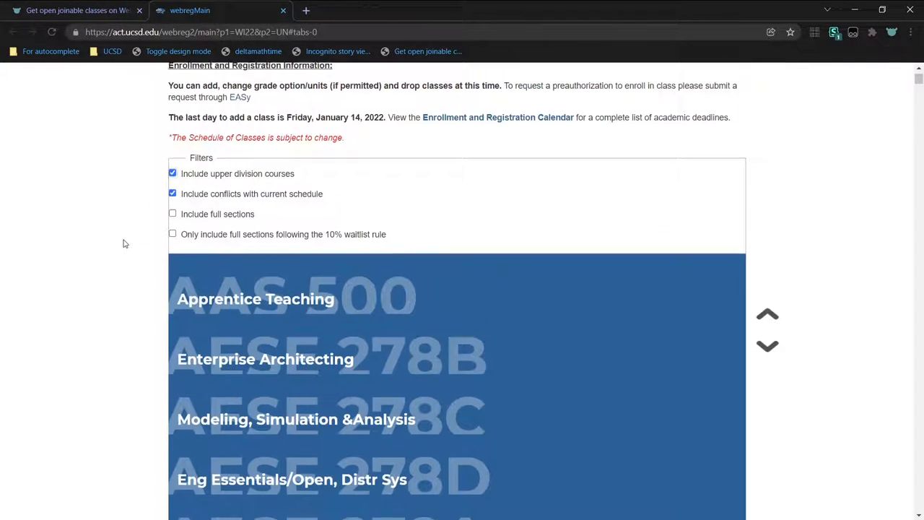
left_click(173, 214)
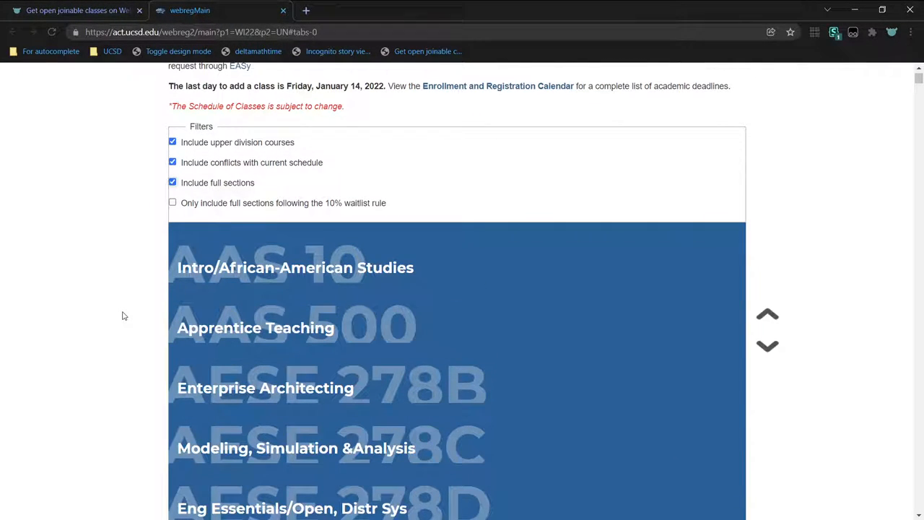
scroll("down", 3)
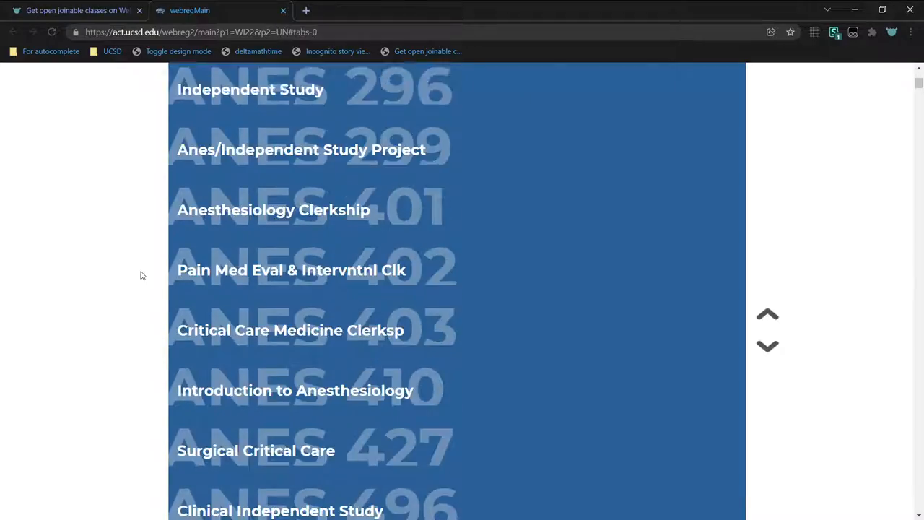
scroll("down", 3)
type("cse")
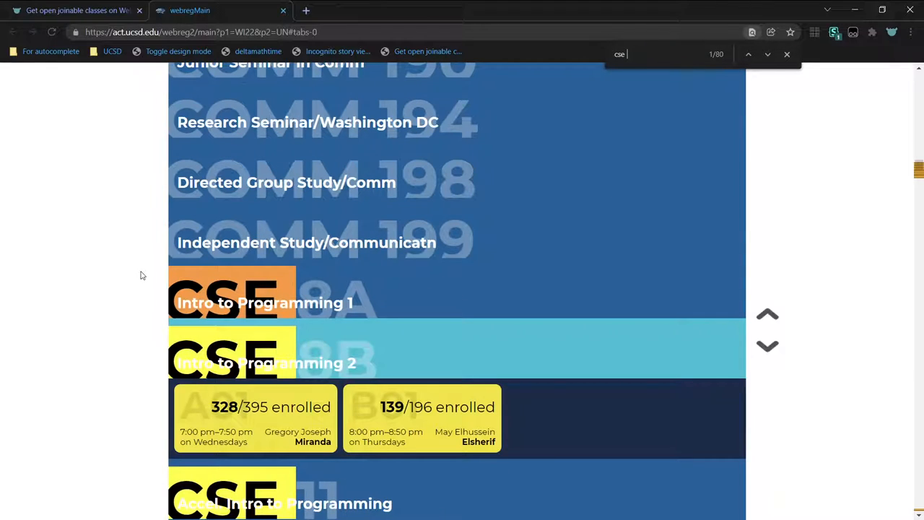
scroll("down", 3)
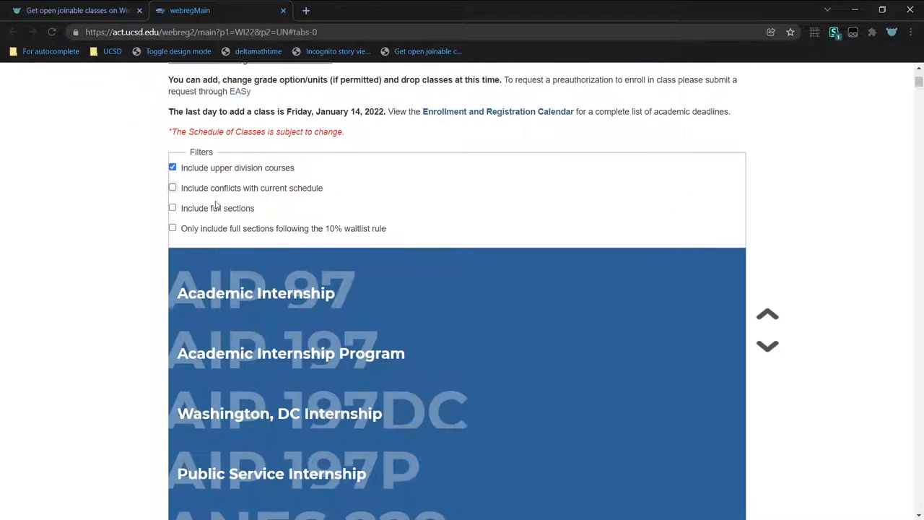
Scroll down the joinable list to Multicellular Life's 10/32 open section
scroll("down", 3)
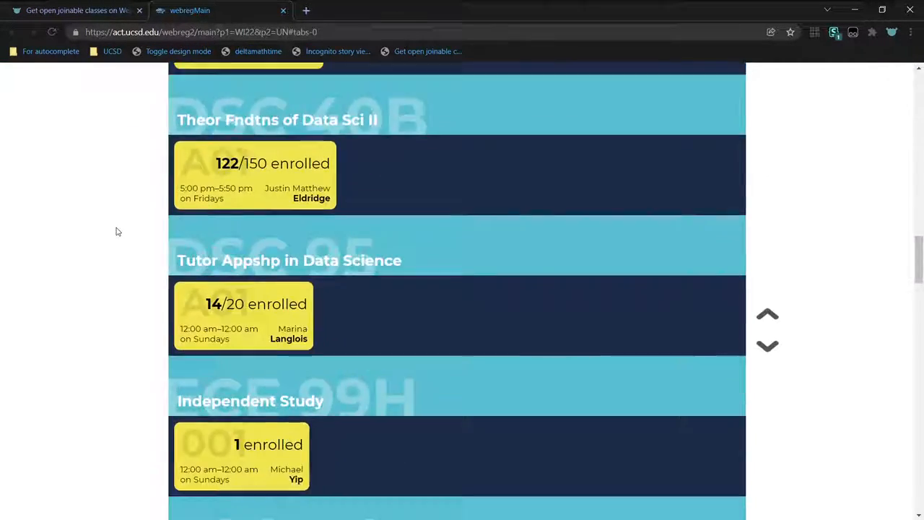
scroll("down", 3)
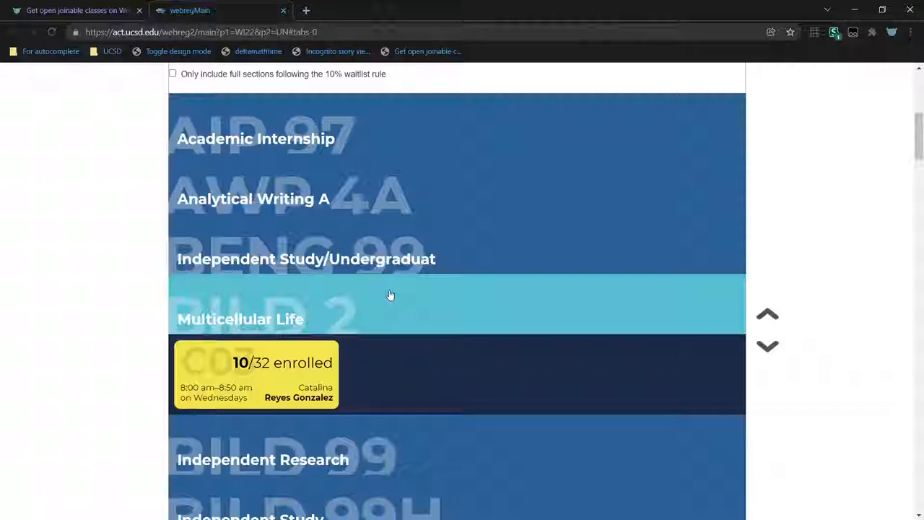
scroll("down", 3)
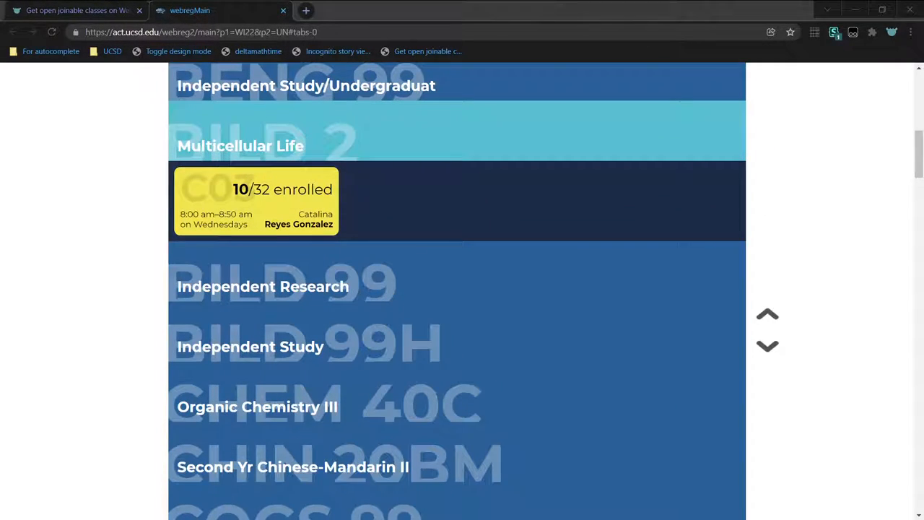